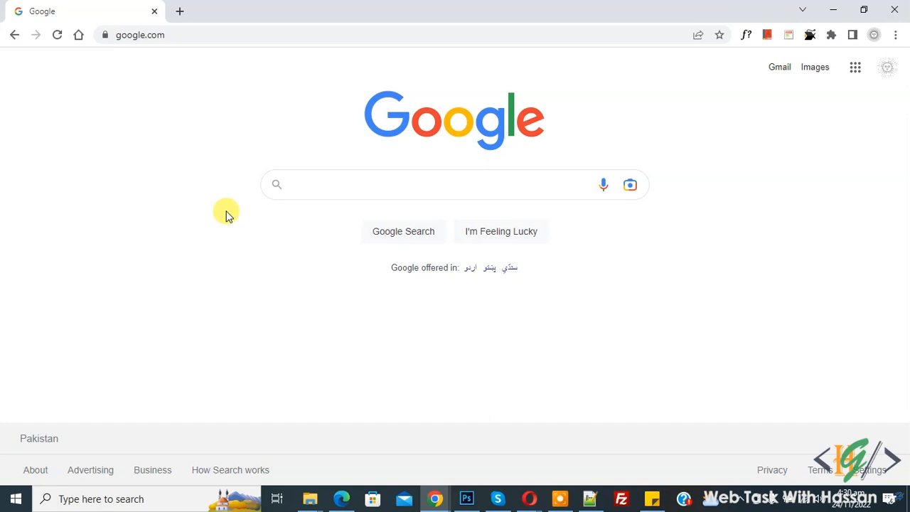
- Search Google for "Check My Links" to find the Chrome Web Store listing
left_click(441, 185)
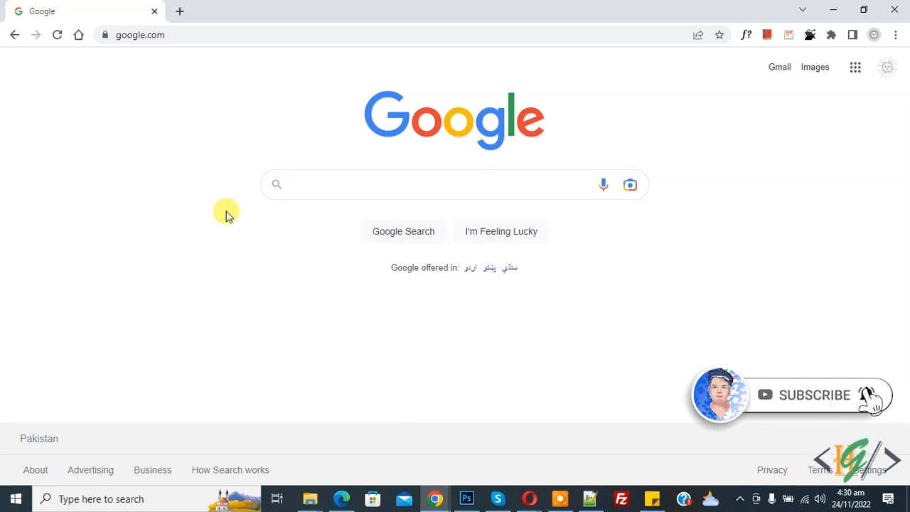
left_click(441, 185)
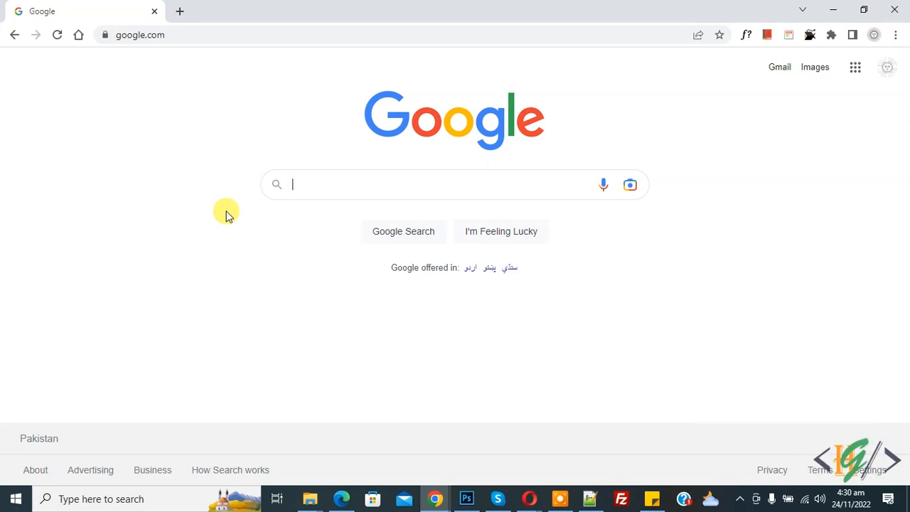
type("Check My Links")
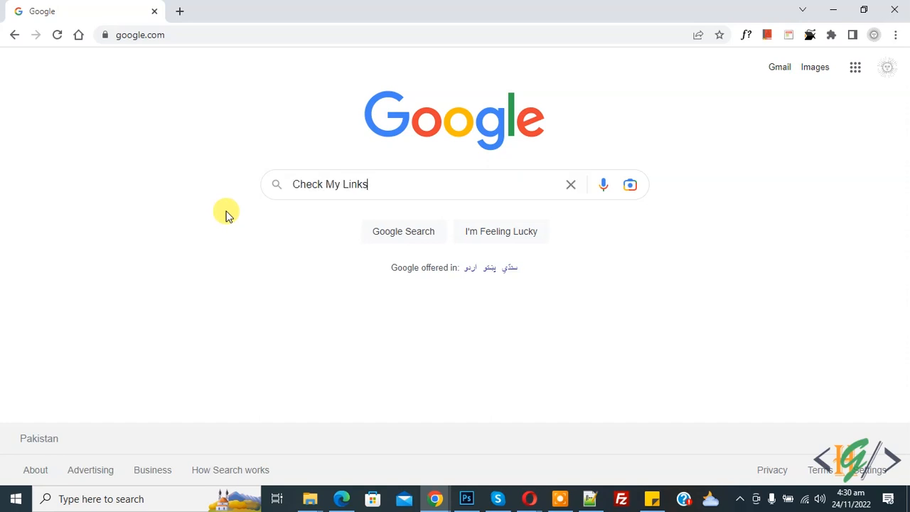
left_click(404, 231)
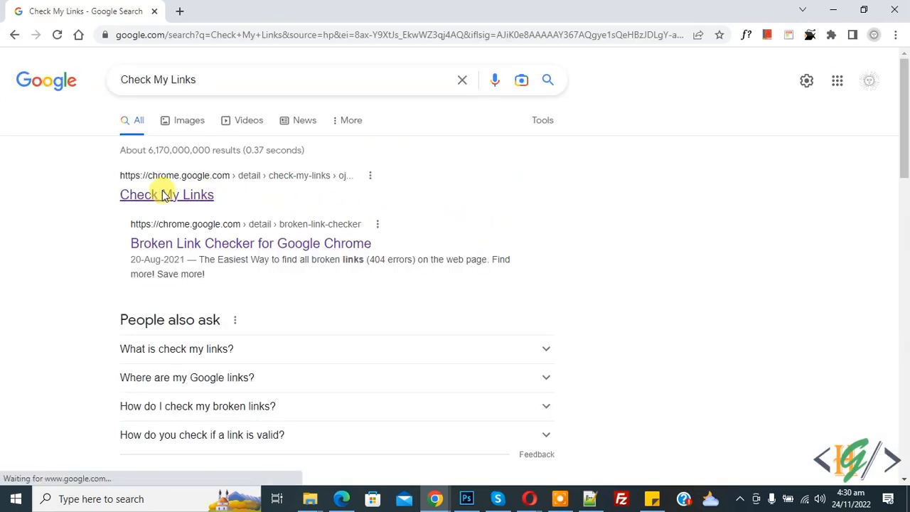
- Install the Check My Links extension from its Web Store listing and view its options page
left_click(167, 194)
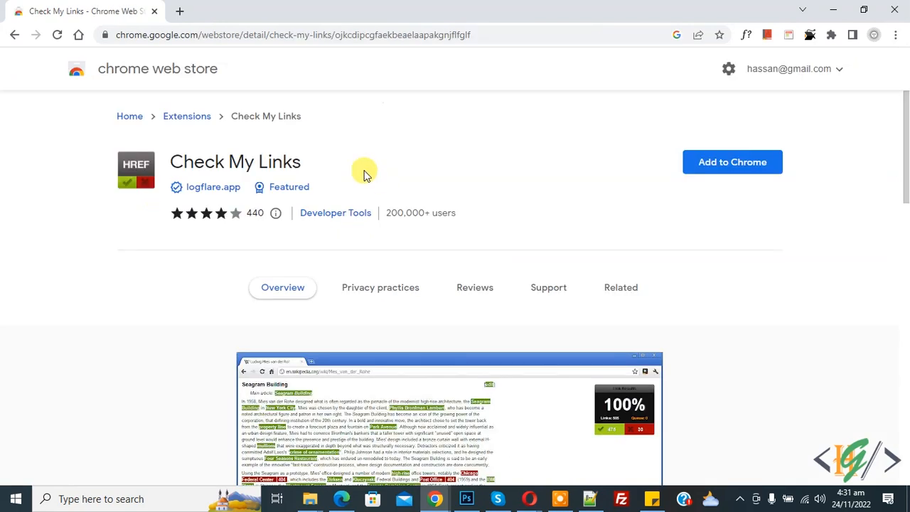
mouse_move(191, 171)
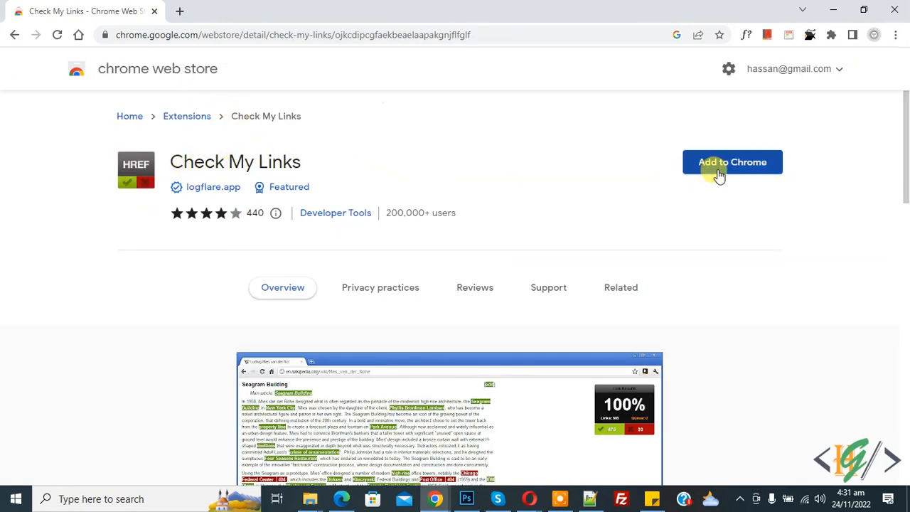
left_click(733, 162)
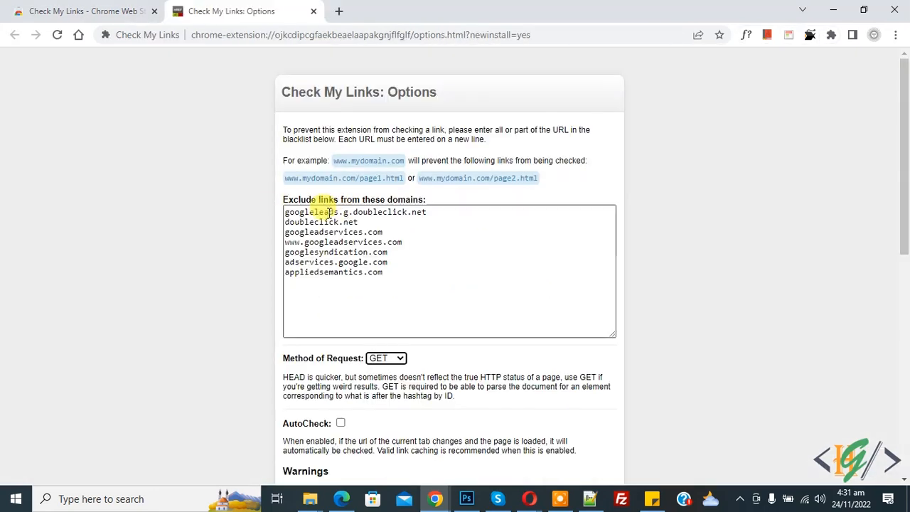
scroll("down", 3)
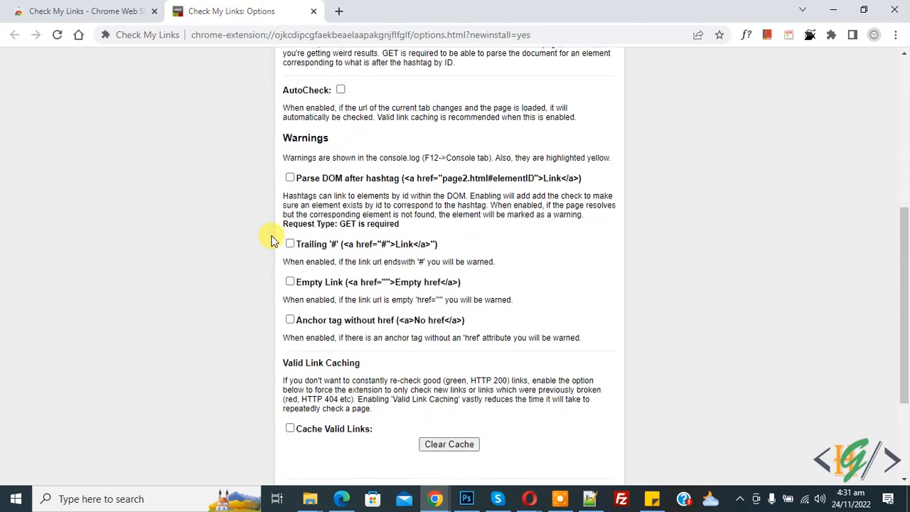
mouse_move(777, 97)
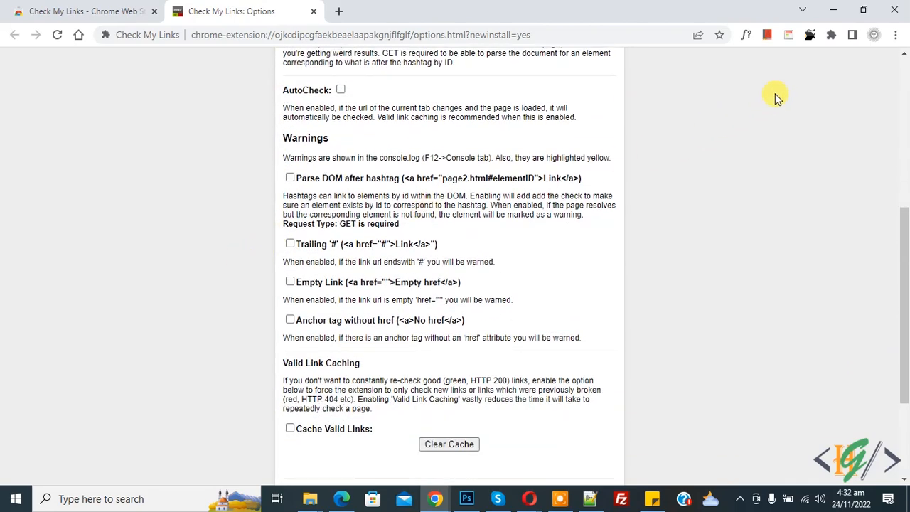
mouse_move(811, 34)
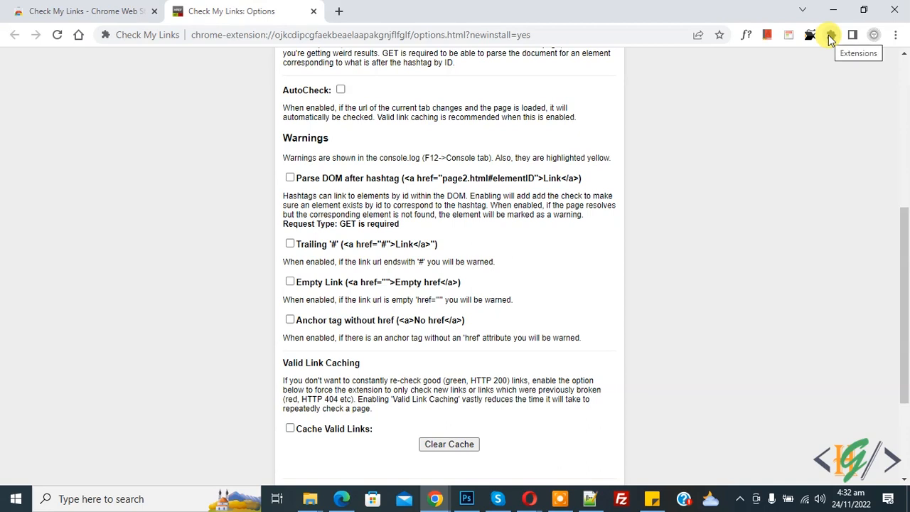
- Pin Check My Links from the installed extensions list so its icon stays on the toolbar
left_click(811, 34)
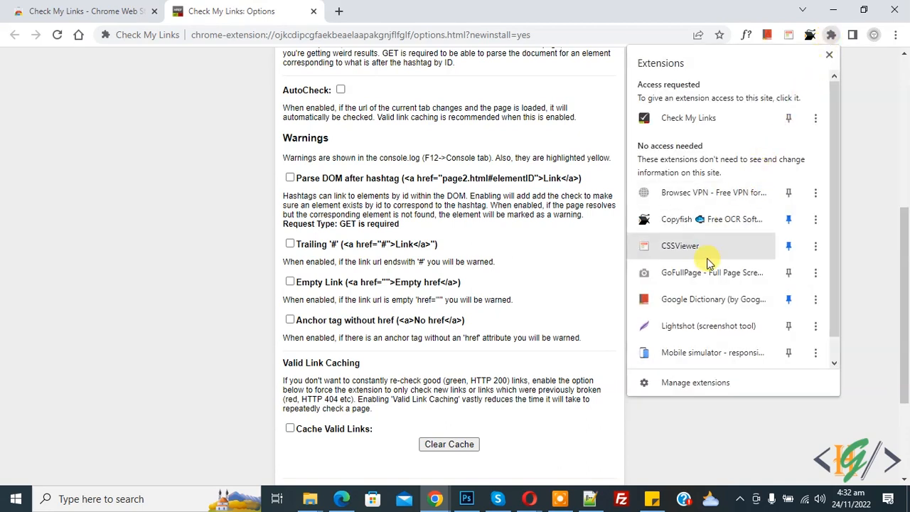
scroll("up", 3)
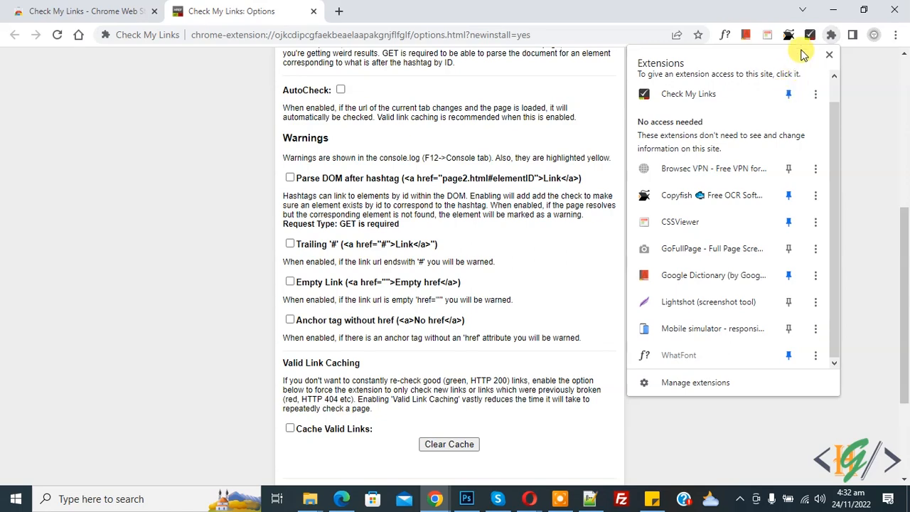
mouse_move(249, 165)
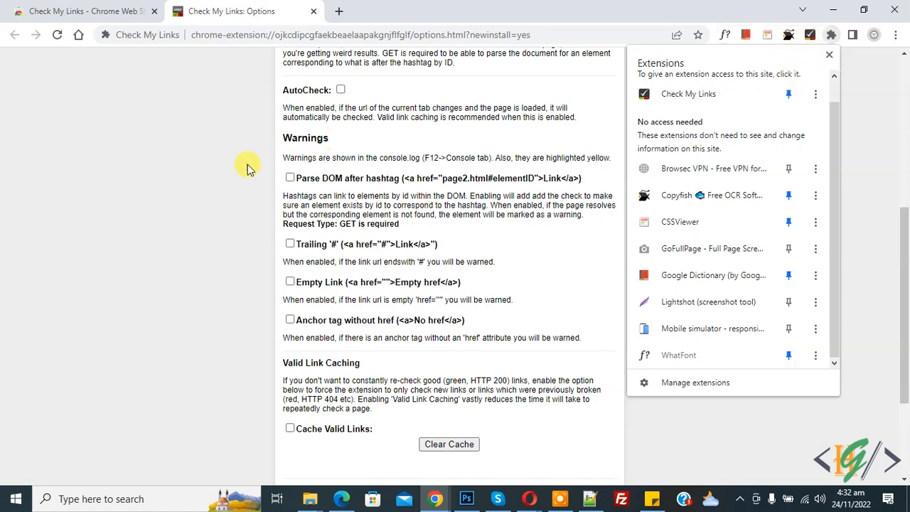
- Run Check My Links on the Dani LimoService homepage, reporting 34 valid and 0 invalid links
left_click(404, 12)
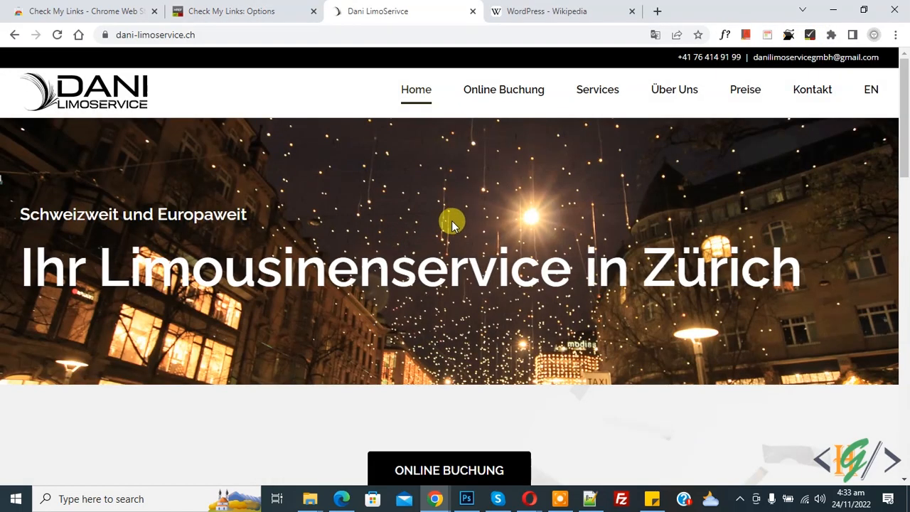
left_click(809, 34)
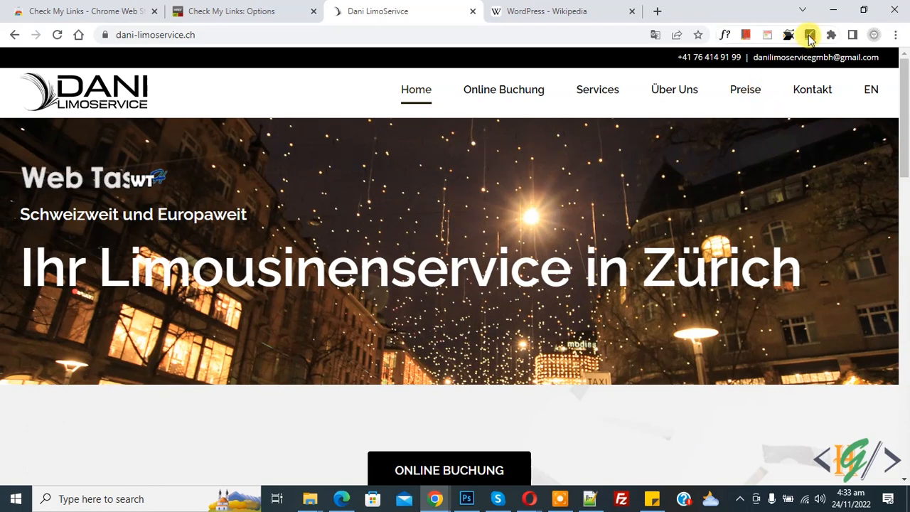
left_click(809, 34)
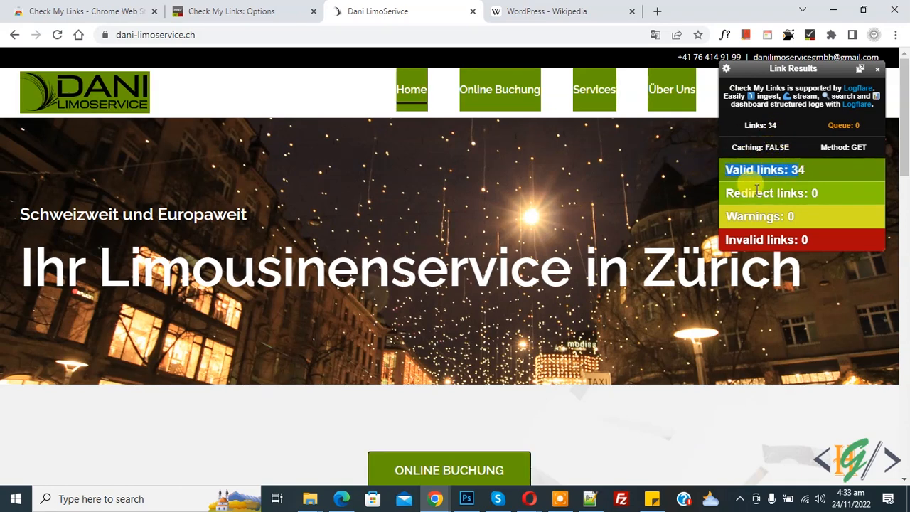
mouse_move(765, 227)
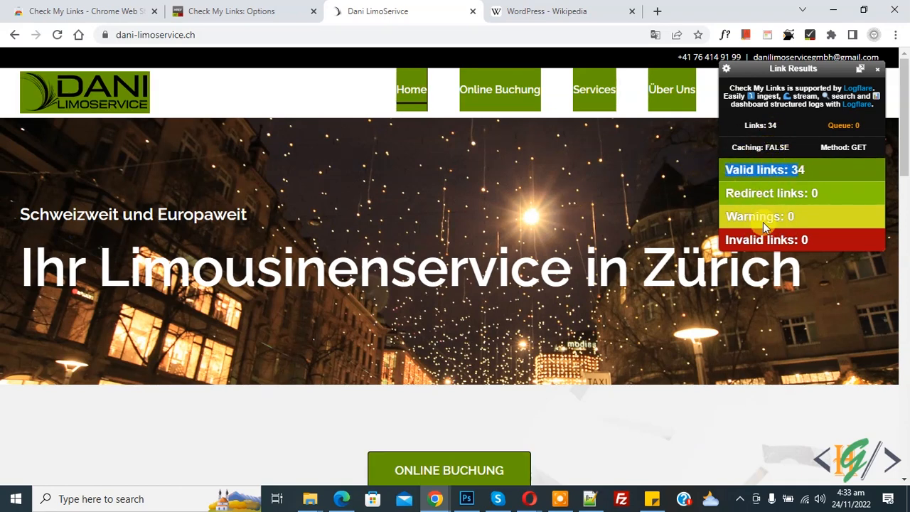
- Run Check My Links on the WordPress Wikipedia article: 1192 valid, 54 redirects, 4 invalid
left_click(562, 12)
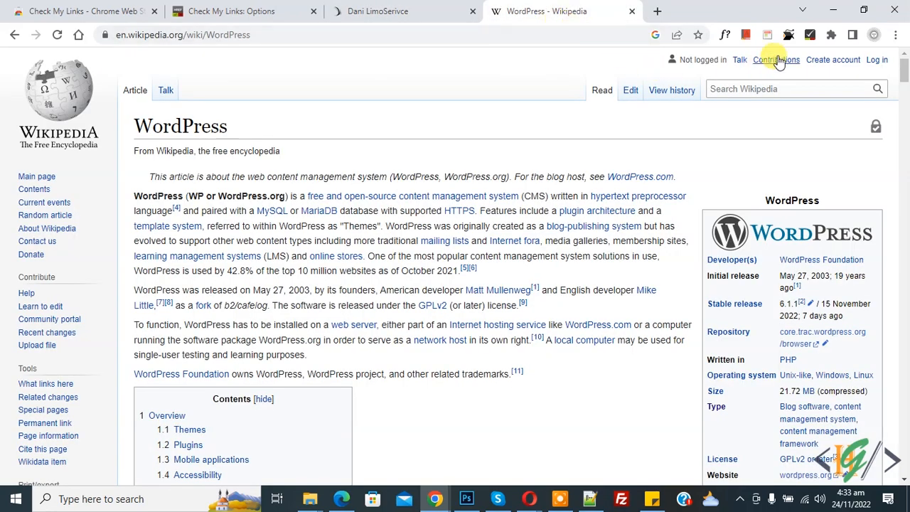
left_click(788, 34)
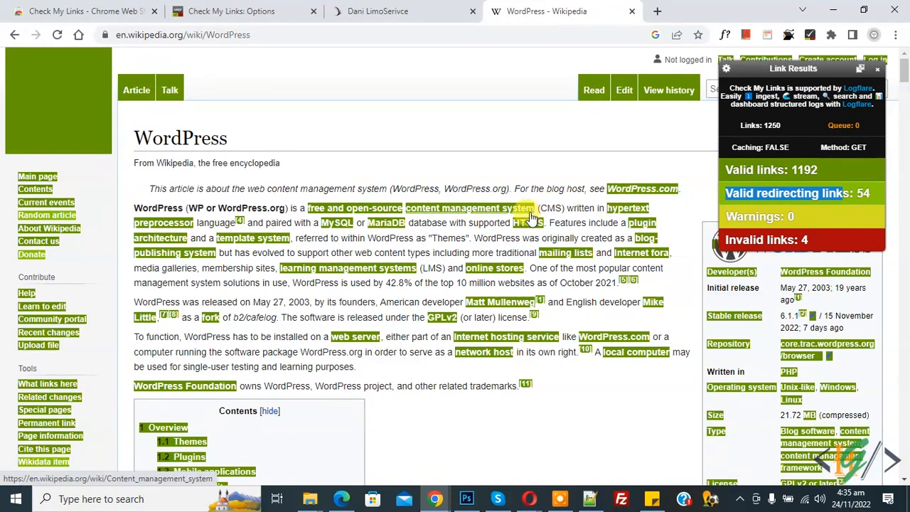
- Open the flagged 403 bigpinkcookie.com reference in a new tab, confirm Forbidden, and return to the article
scroll("down", 3)
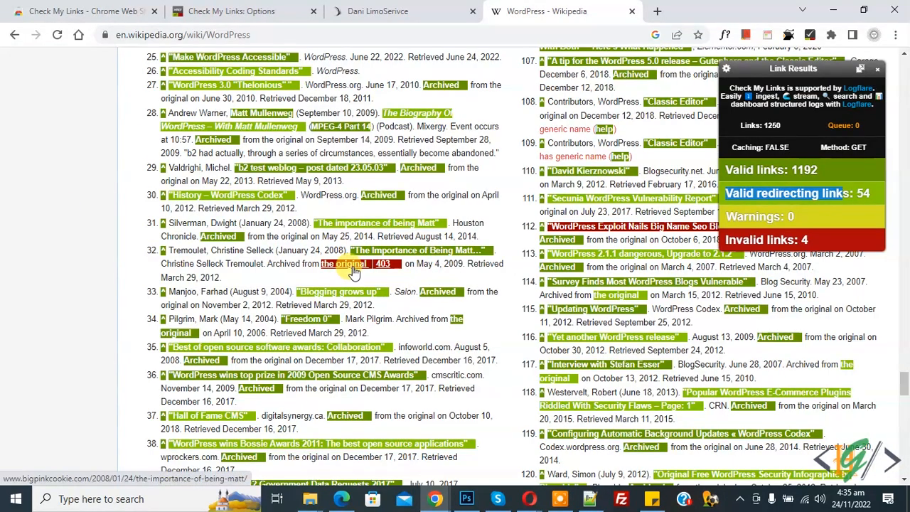
right_click(347, 263)
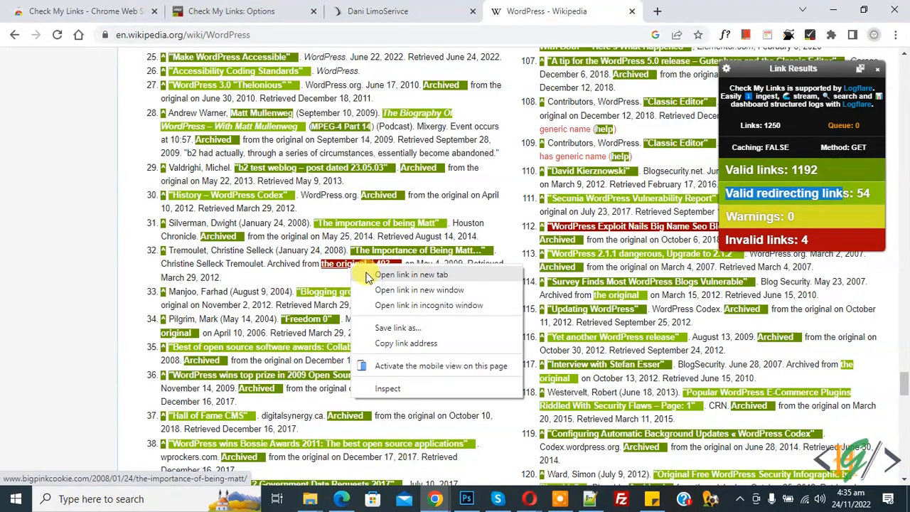
left_click(411, 274)
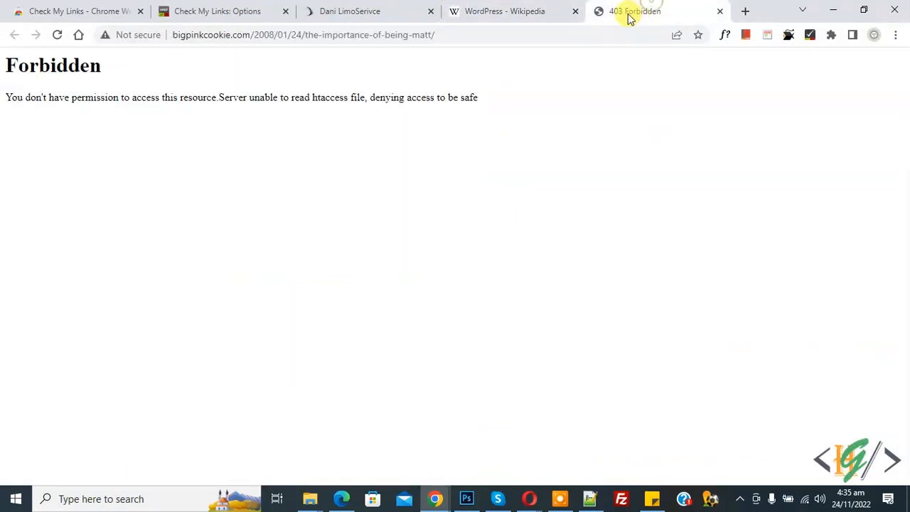
left_click(505, 12)
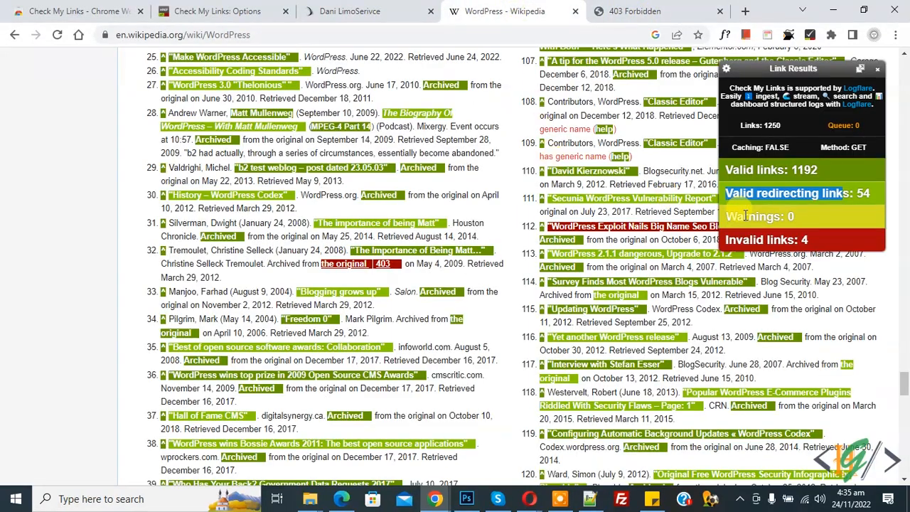